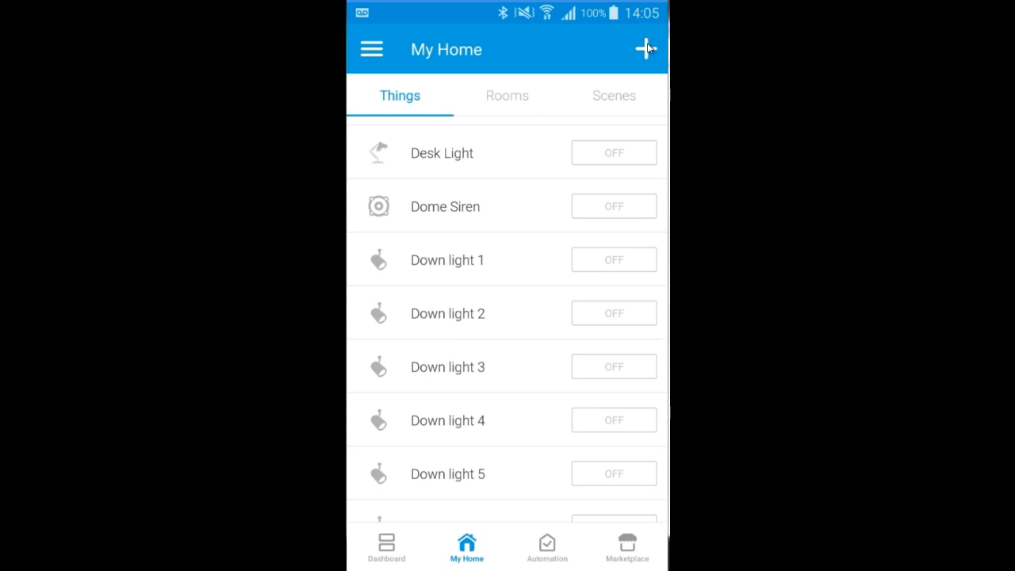
Tap + on My Home to open Add a Thing and start scanning for nearby devices.
click(645, 49)
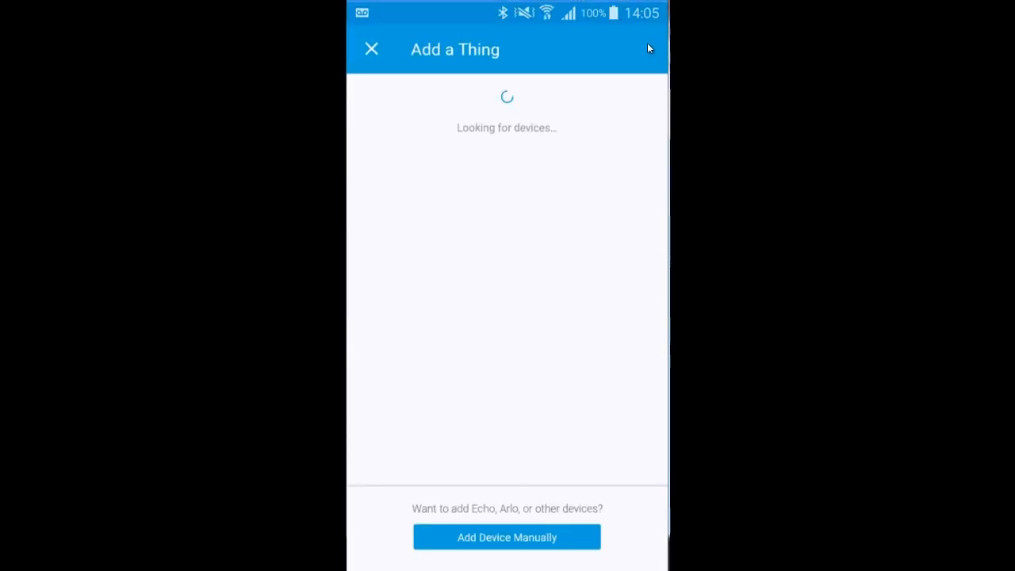